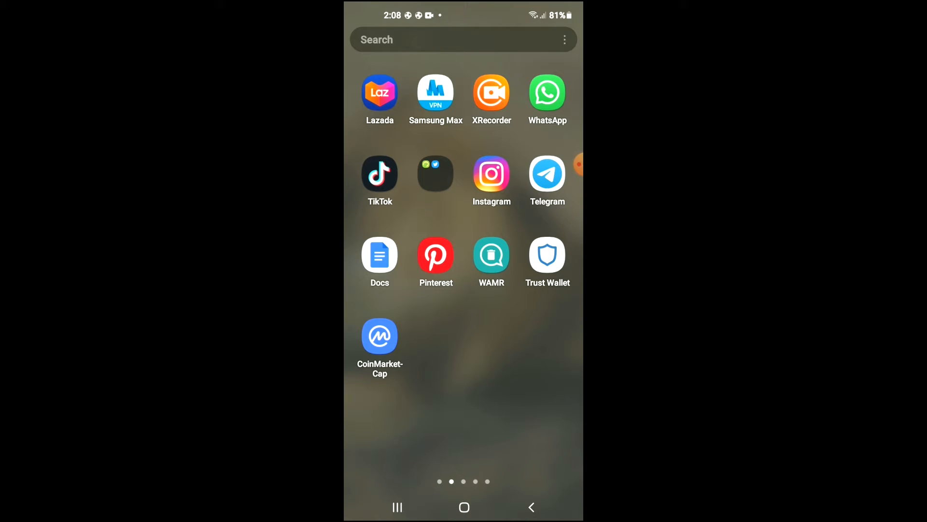
- Launch Trust Wallet from the home screen to its Multi-Coin Wallet 1 overview
{"action": "left_click", "coordinate": [546, 256]}
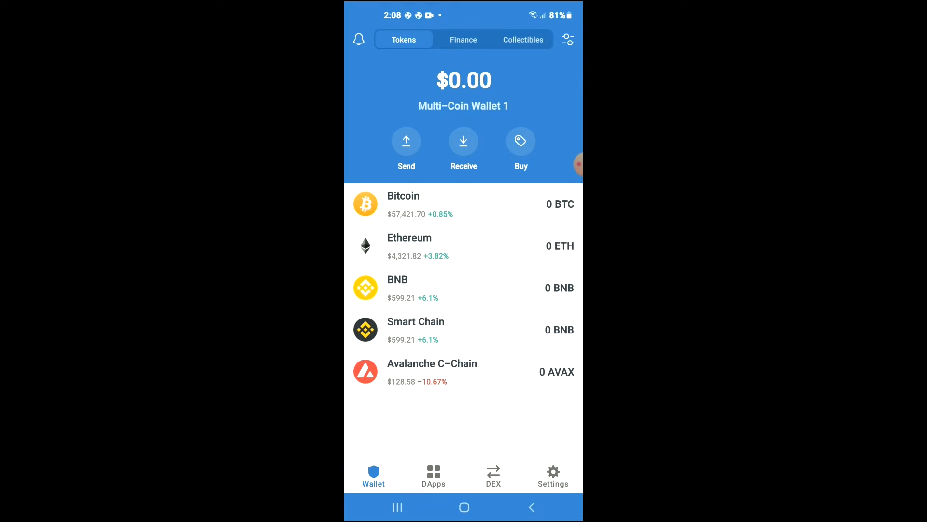
- Switch via Recent Apps to CoinMarketCap's Flokifam price page
{"action": "left_click", "coordinate": [397, 288]}
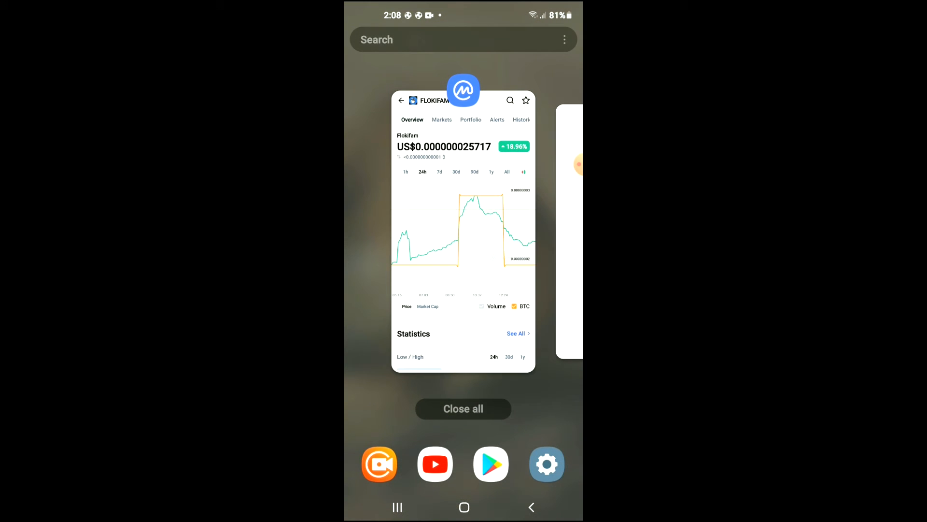
{"action": "left_click", "coordinate": [463, 231]}
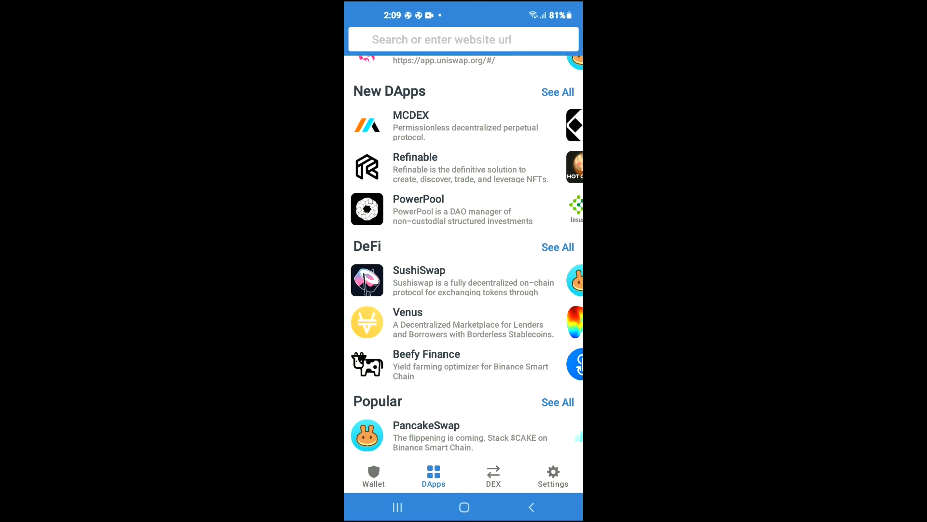
- Open PancakeSwap from the Popular DApps, landing on its Exchange page with BNB selected
{"action": "left_click", "coordinate": [426, 436]}
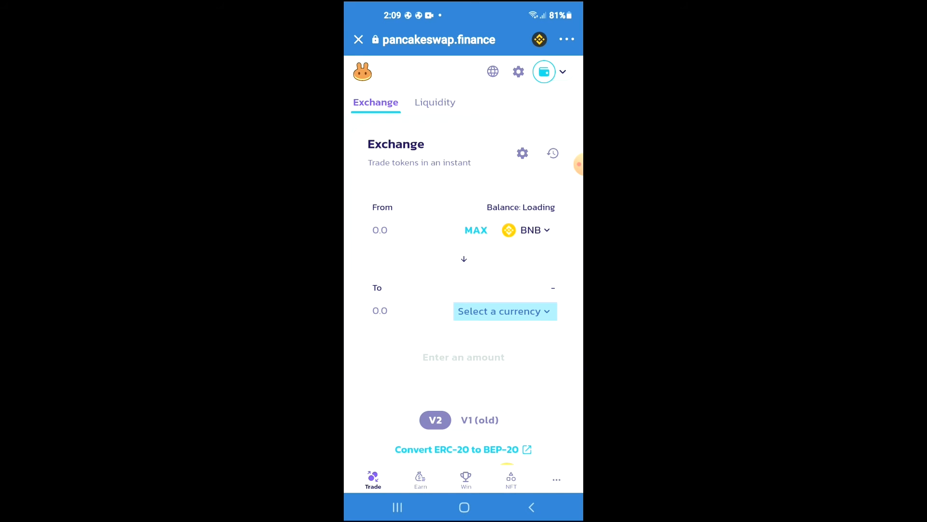
{"action": "left_click", "coordinate": [505, 310]}
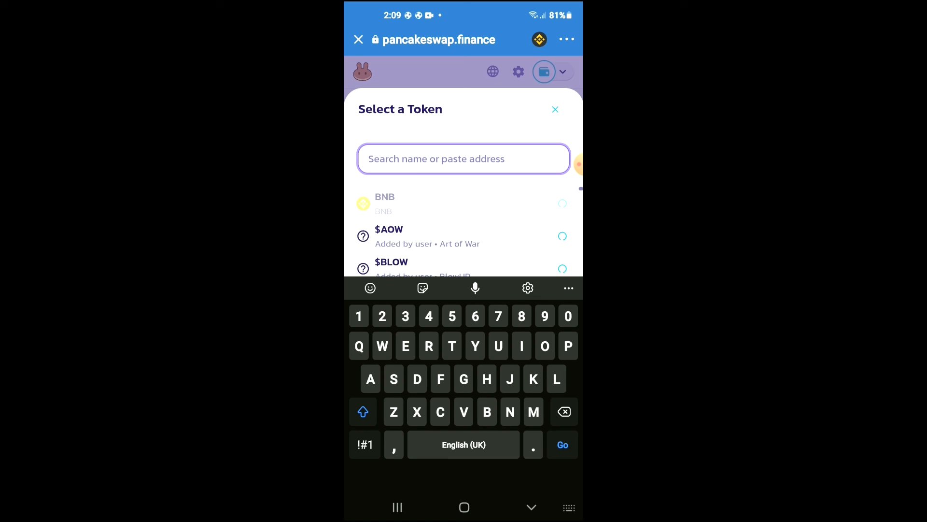
{"action": "type", "text": "7BBF033eC2b74C329cb7B3D2bdE266c6b5"}
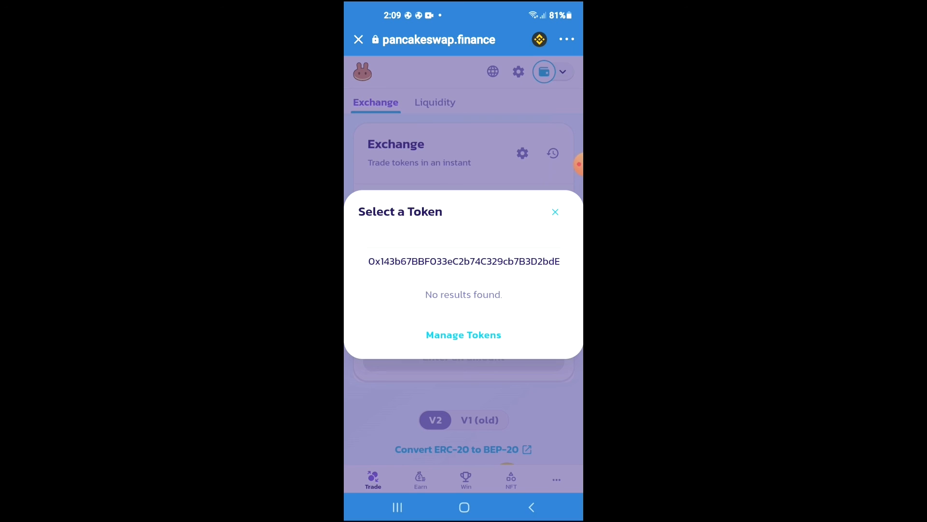
{"action": "left_click", "coordinate": [463, 261]}
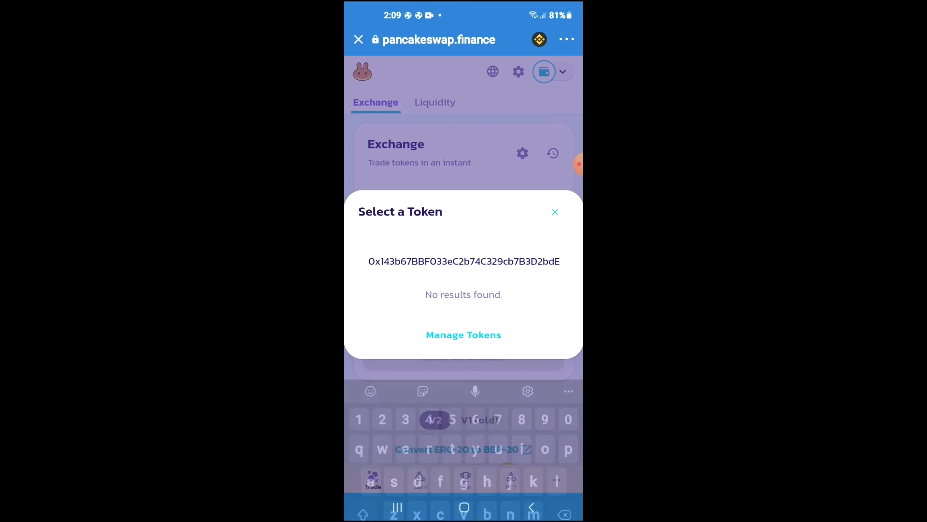
{"action": "left_click", "coordinate": [554, 211]}
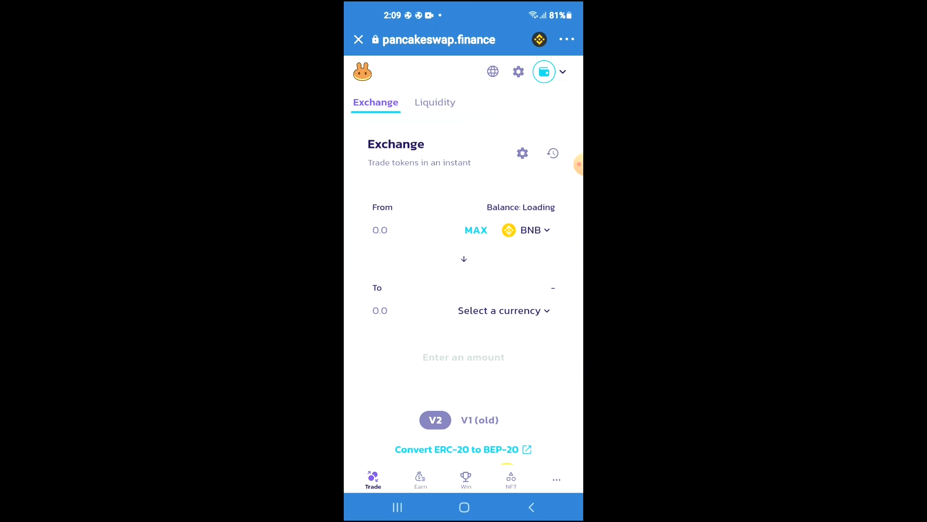